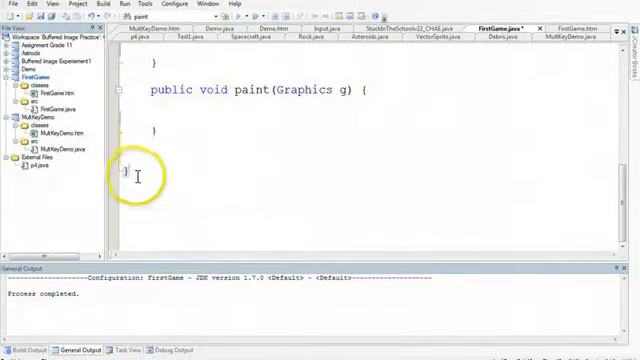
Below paint(), declare 'private class KListener implements KeyListener {' in FirstGame.java
{"action": "scroll", "scroll_direction": "up", "scroll_amount": 3}
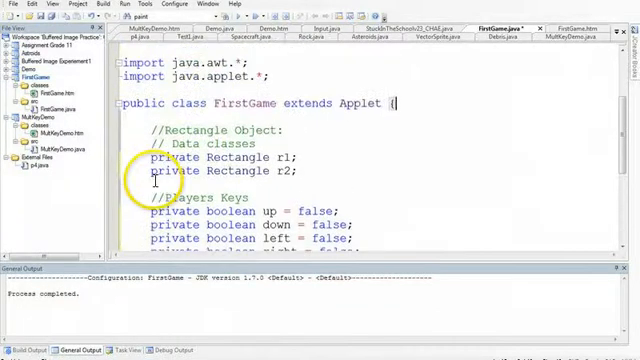
{"action": "scroll", "scroll_direction": "down", "scroll_amount": 3}
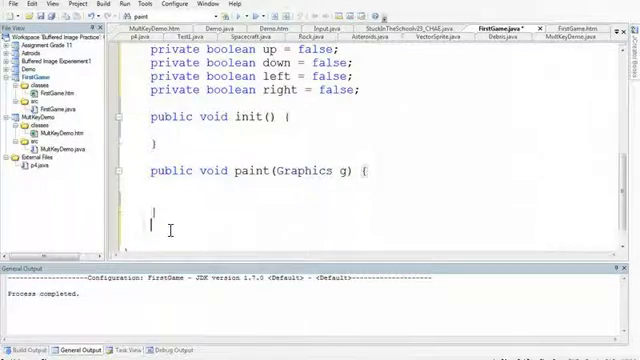
{"action": "type", "text": "private"}
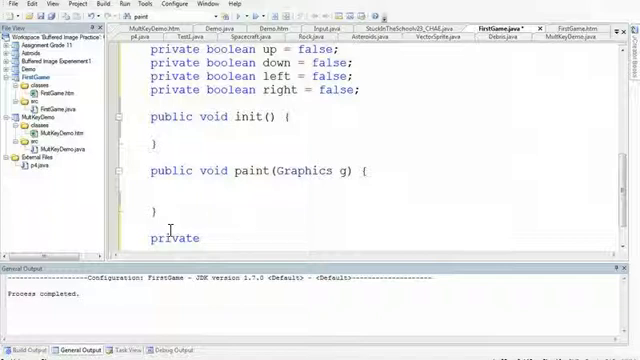
{"action": "type", "text": "class K"}
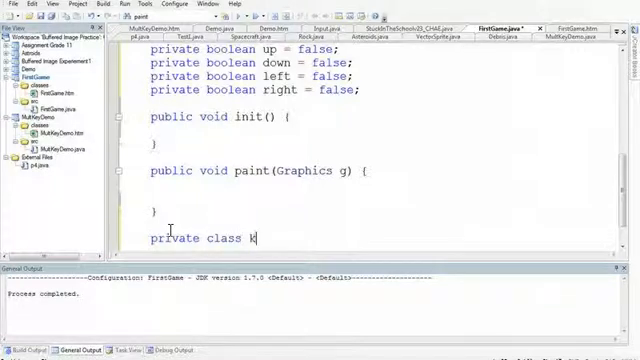
{"action": "type", "text": "L"}
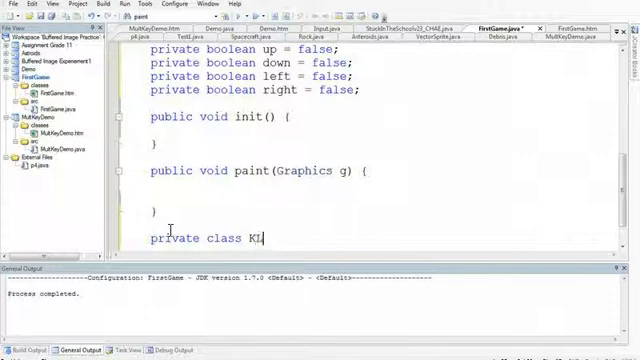
{"action": "type", "text": "iste"}
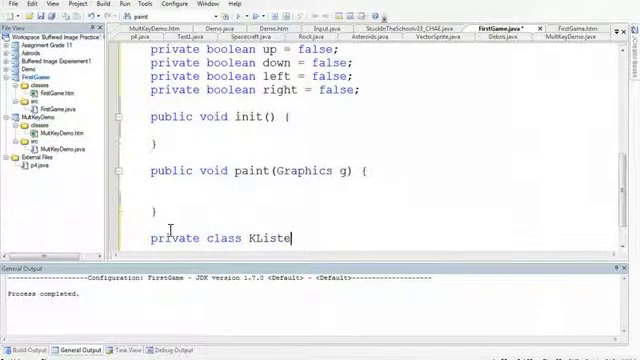
{"action": "type", "text": "ner imm"}
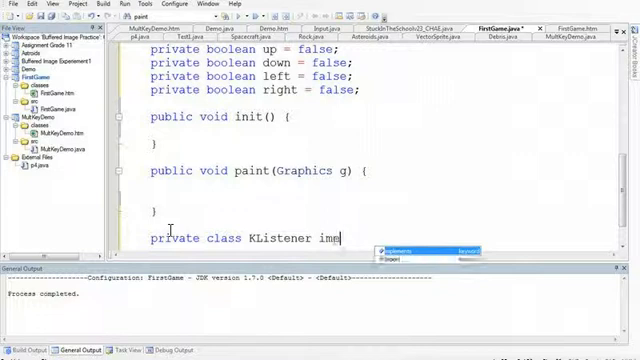
{"action": "type", "text": "le"}
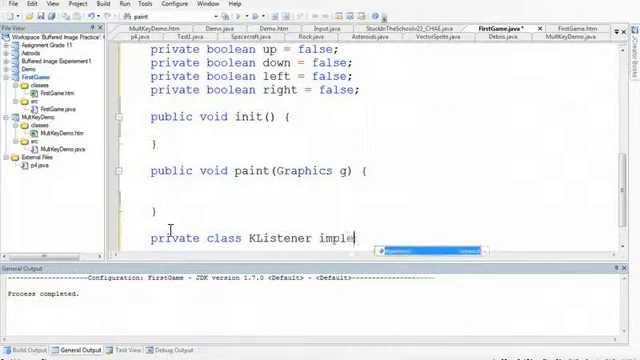
{"action": "type", "text": "ments"}
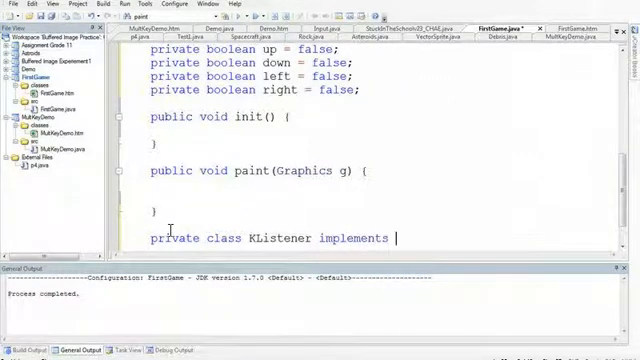
{"action": "type", "text": "KeyL"}
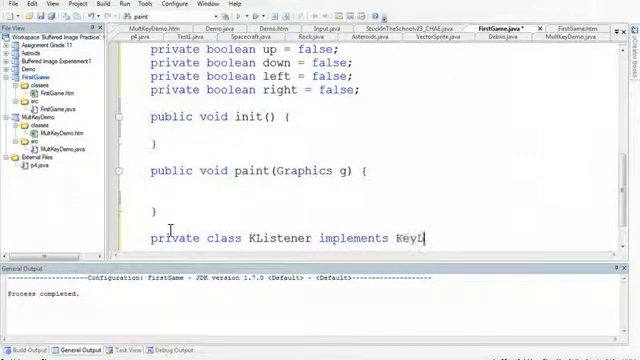
{"action": "type", "text": "istener {"}
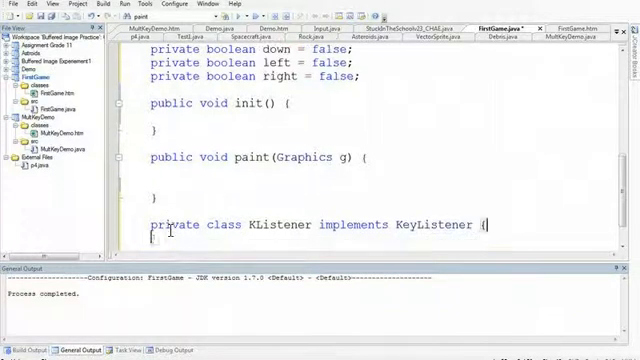
{"action": "scroll", "scroll_direction": "down", "scroll_amount": 3}
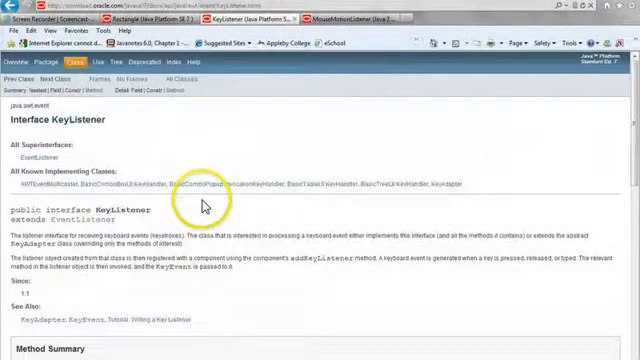
{"action": "scroll", "scroll_direction": "down", "scroll_amount": 3}
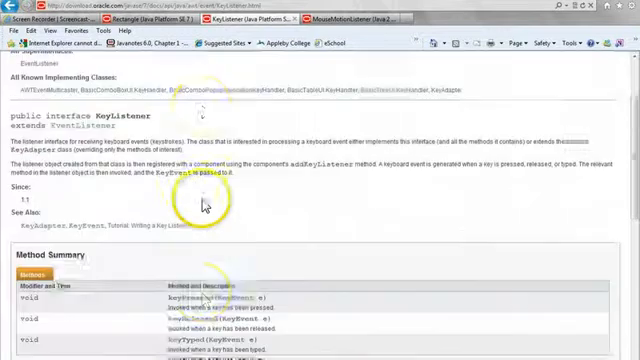
{"action": "scroll", "scroll_direction": "down", "scroll_amount": 3}
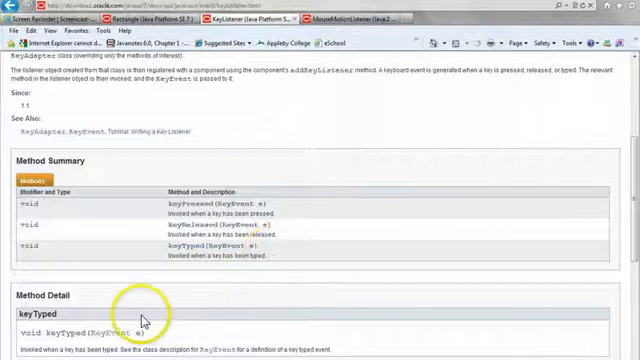
{"action": "left_click", "coordinate": [12, 350]}
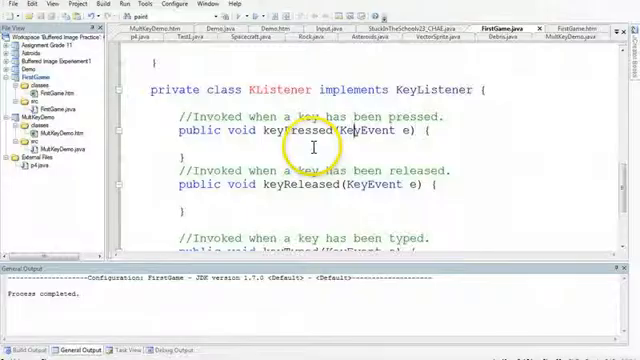
{"action": "scroll", "scroll_direction": "up", "scroll_amount": 3}
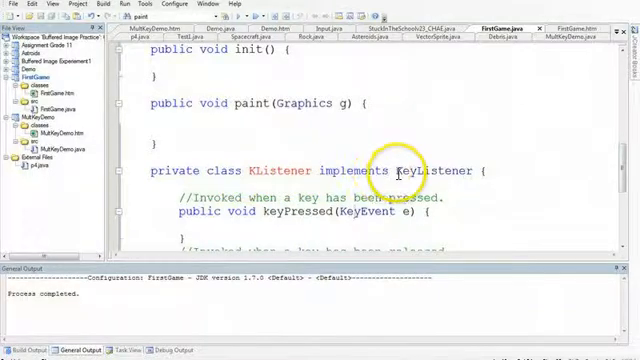
{"action": "scroll", "scroll_direction": "down", "scroll_amount": 3}
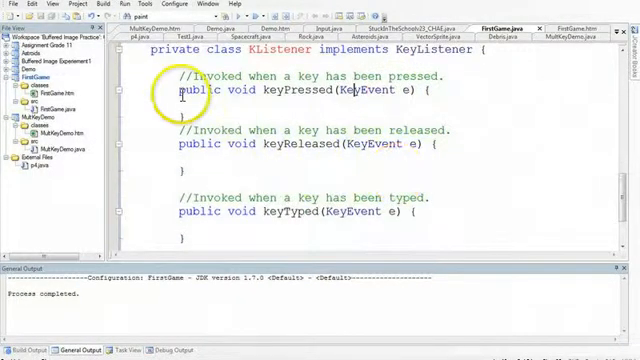
{"action": "mouse_move", "coordinate": [170, 180]}
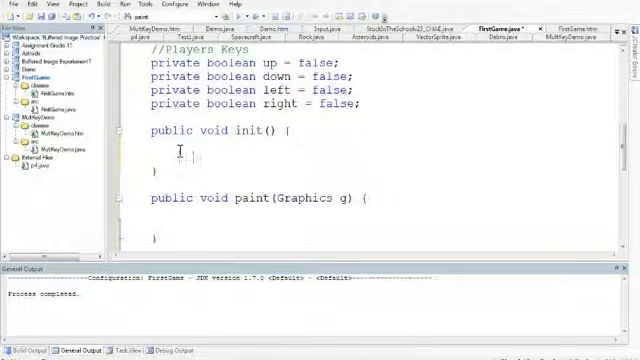
In init(), create the object with 'KListener keyListen = new KListener();'
{"action": "type", "text": "KListener keyLis"}
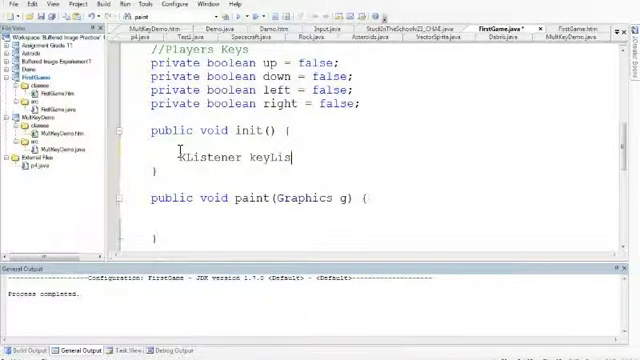
{"action": "type", "text": "ten = new K"}
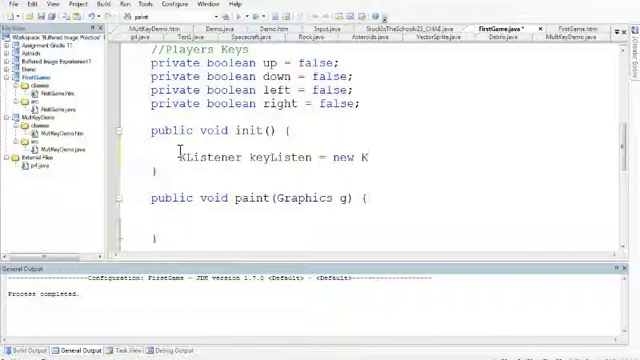
{"action": "type", "text": "Listener()"}
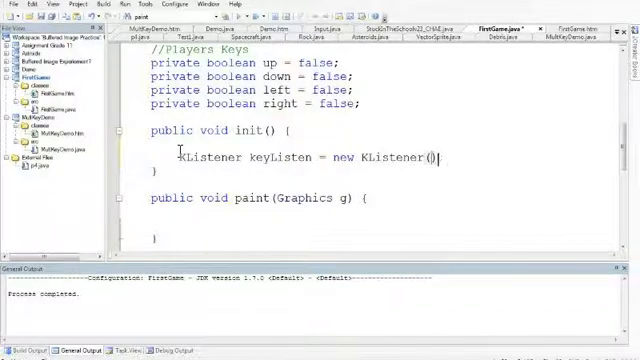
{"action": "scroll", "scroll_direction": "down", "scroll_amount": 3}
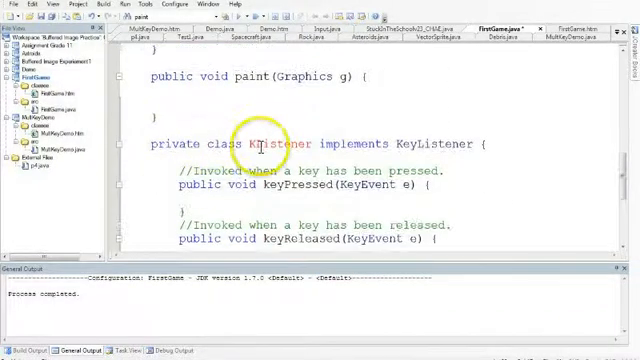
{"action": "scroll", "scroll_direction": "up", "scroll_amount": 3}
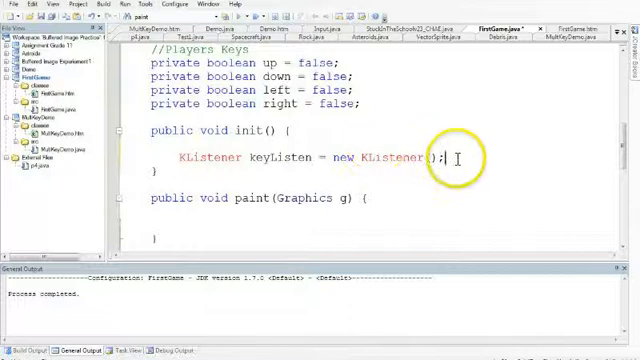
Register the listener with addKeyListener(keyListen) on the next line
{"action": "type", "text": "add"}
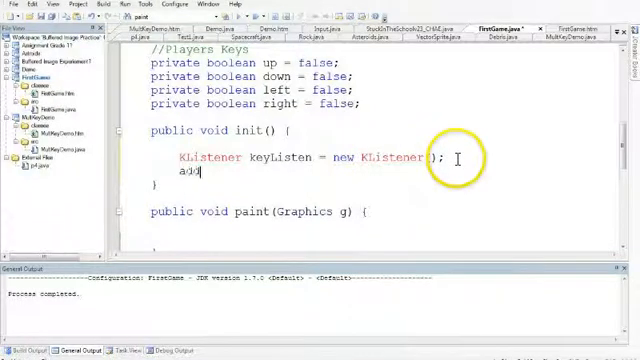
{"action": "type", "text": "KeyListener(K"}
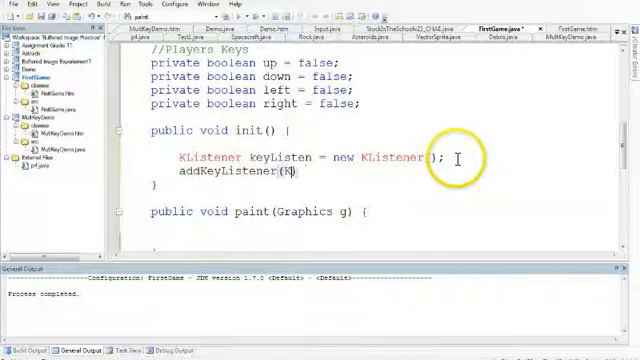
{"action": "type", "text": "eyListen"}
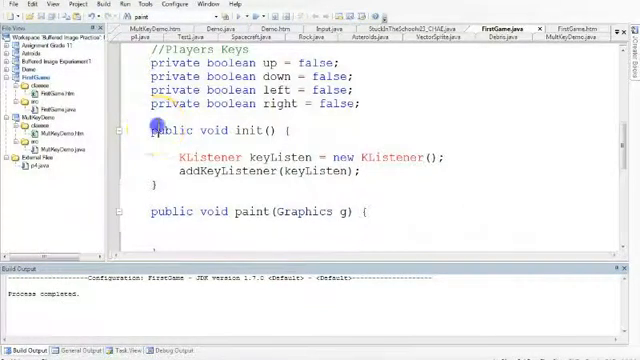
Make keyPressed print "A Key is pressed" with System.out.println
{"action": "scroll", "scroll_direction": "down", "scroll_amount": 3}
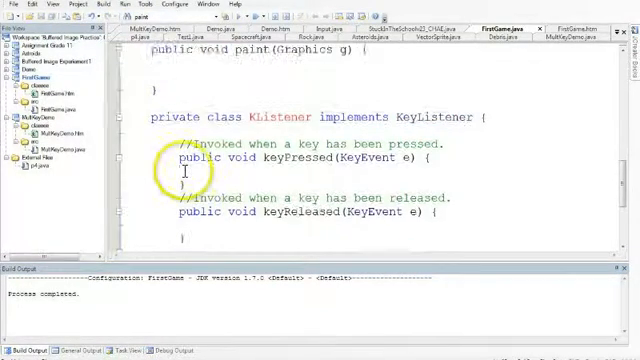
{"action": "type", "text": "System.out.println(\""}
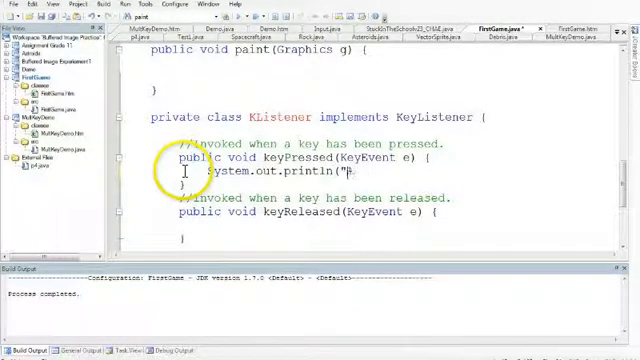
{"action": "type", "text": "A Key is pressed\");"}
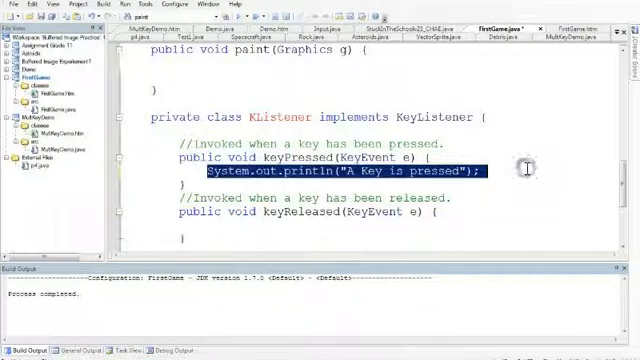
Paste the println line into keyReleased and keyTyped, changing the messages to "released" and "typed"
{"action": "left_click", "coordinate": [310, 230]}
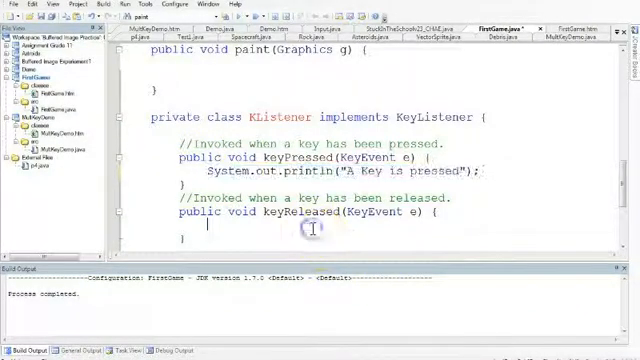
{"action": "type", "text": "System.out.println(\"A Key is pressed\");"}
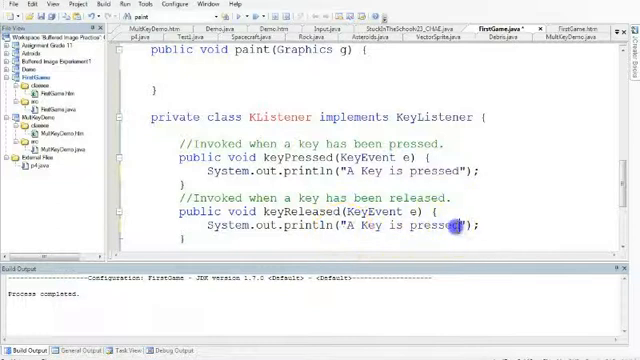
{"action": "type", "text": "releas"}
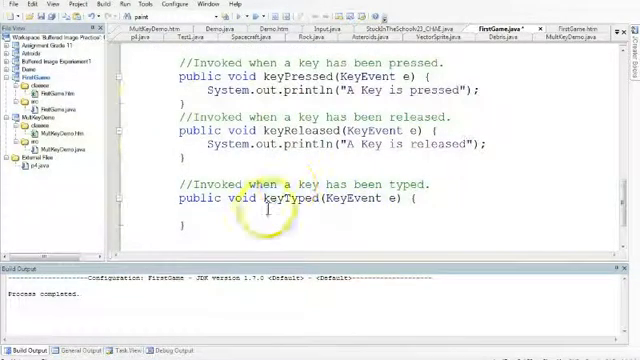
{"action": "type", "text": "System.out.println(\"A Key is pressed\");"}
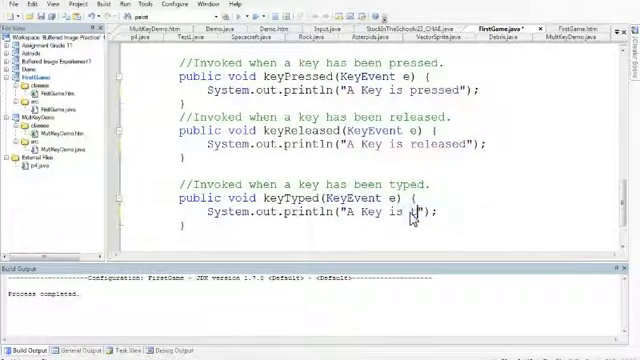
{"action": "type", "text": "typed"}
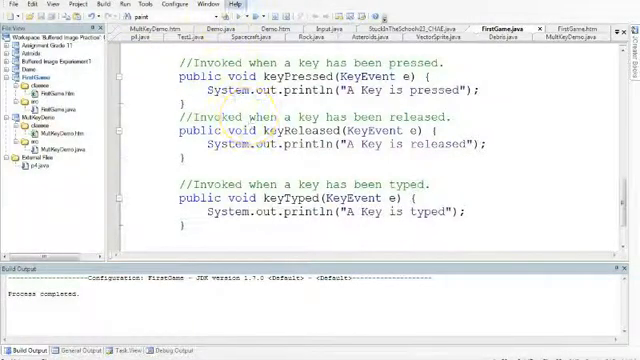
{"action": "mouse_move", "coordinate": [95, 287]}
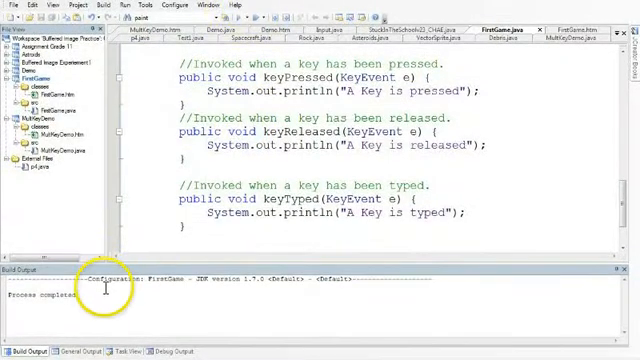